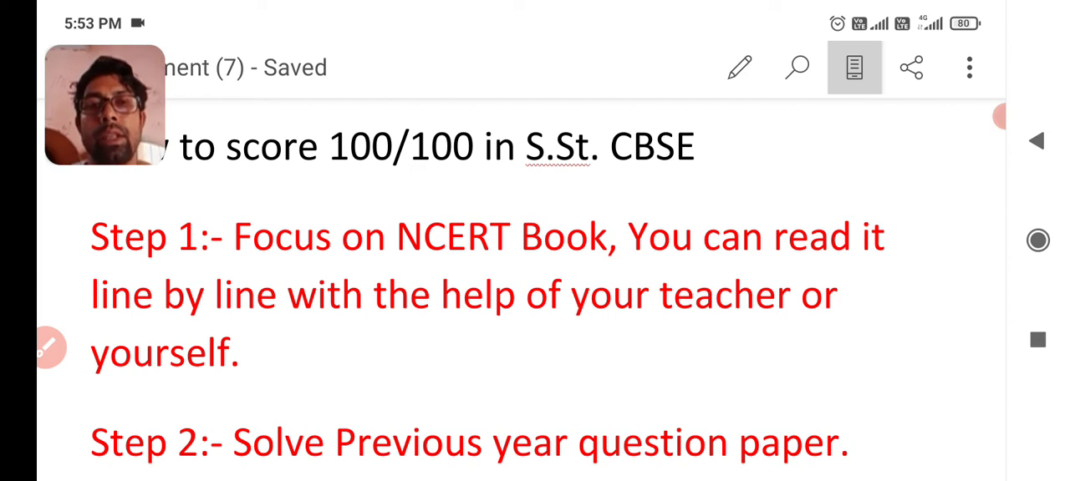
scroll(down, 3)
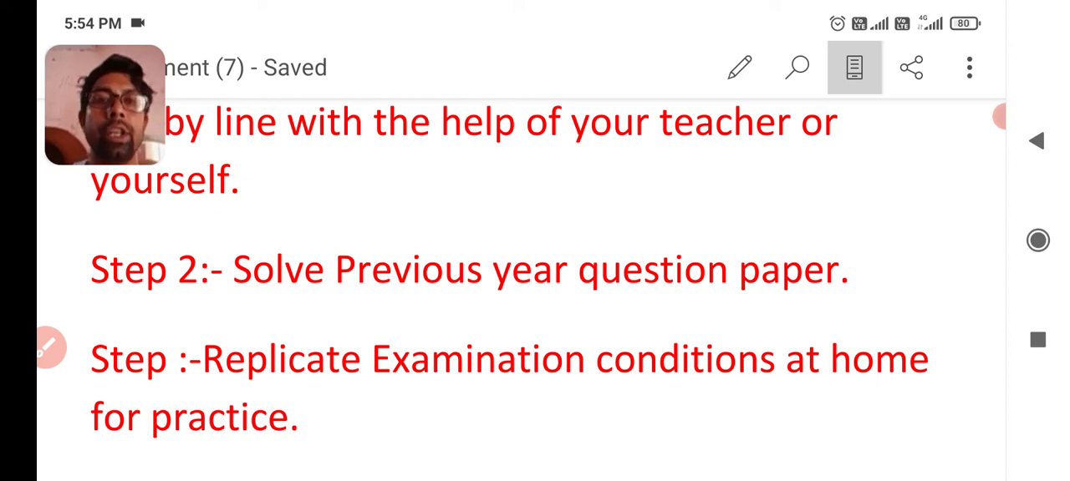
scroll(down, 3)
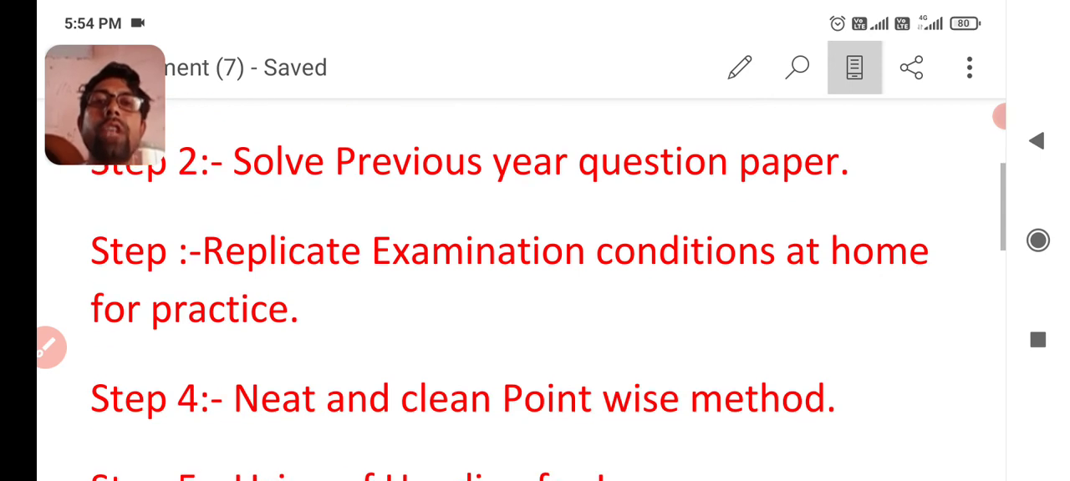
scroll(down, 3)
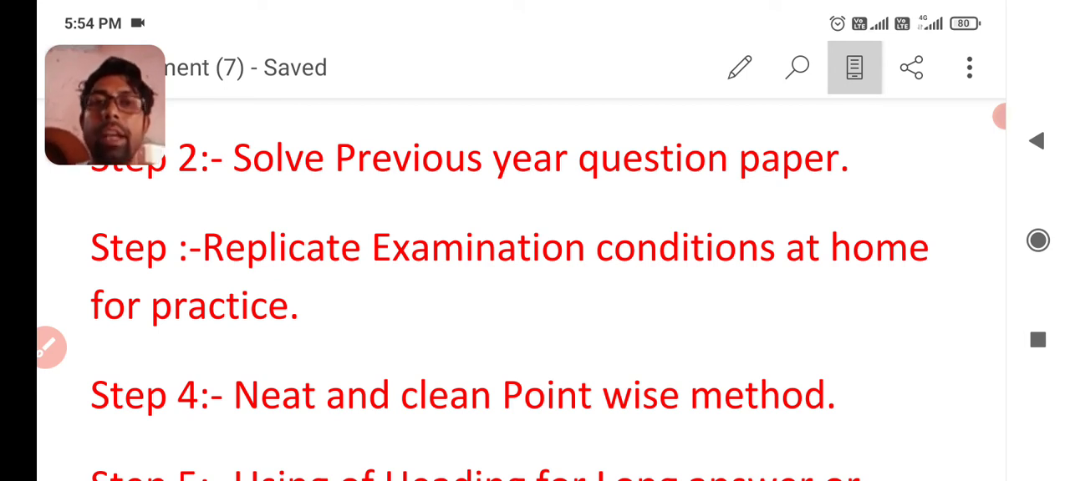
scroll(down, 3)
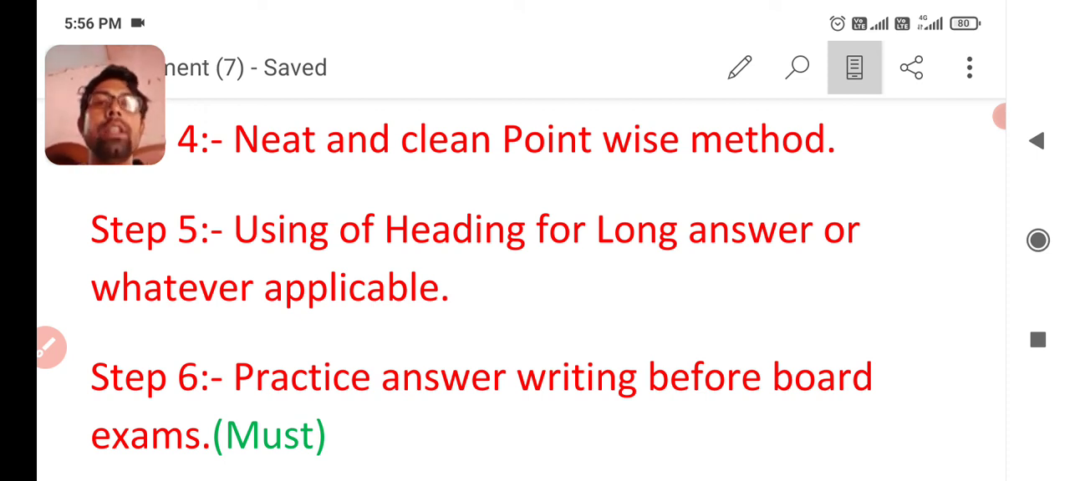
scroll(down, 3)
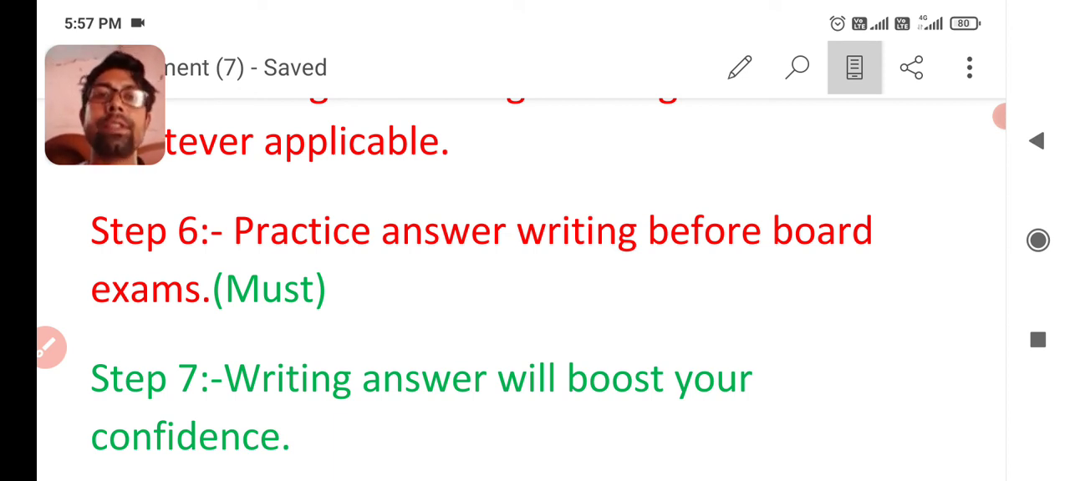
scroll(down, 3)
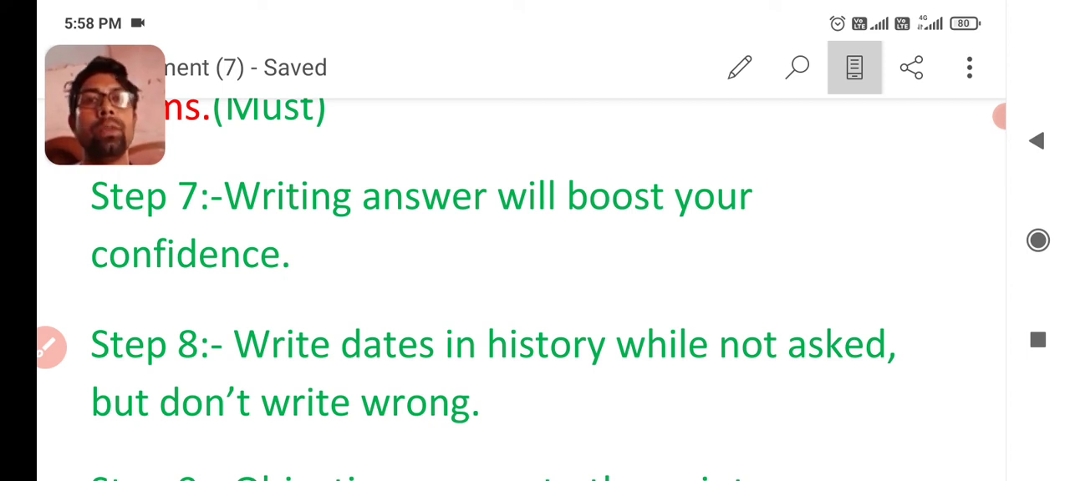
scroll(down, 3)
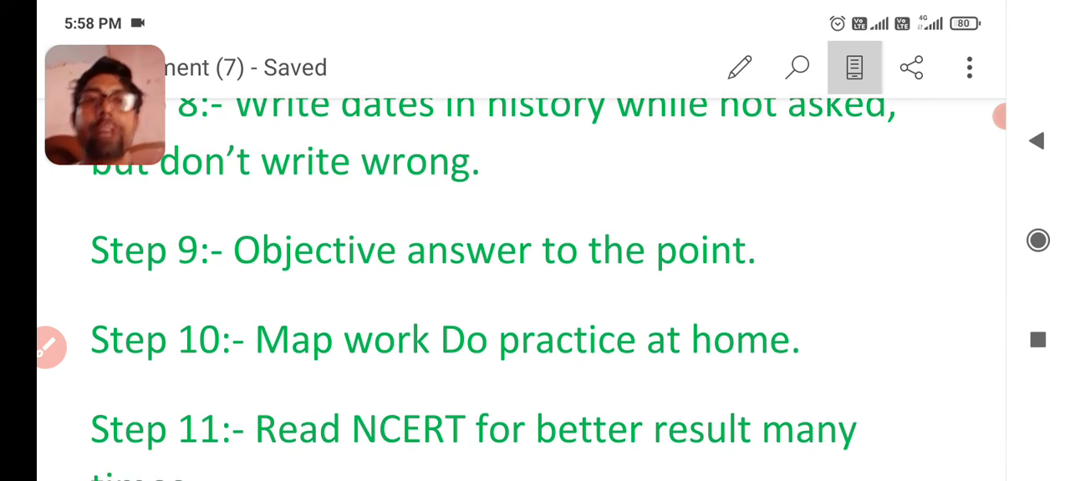